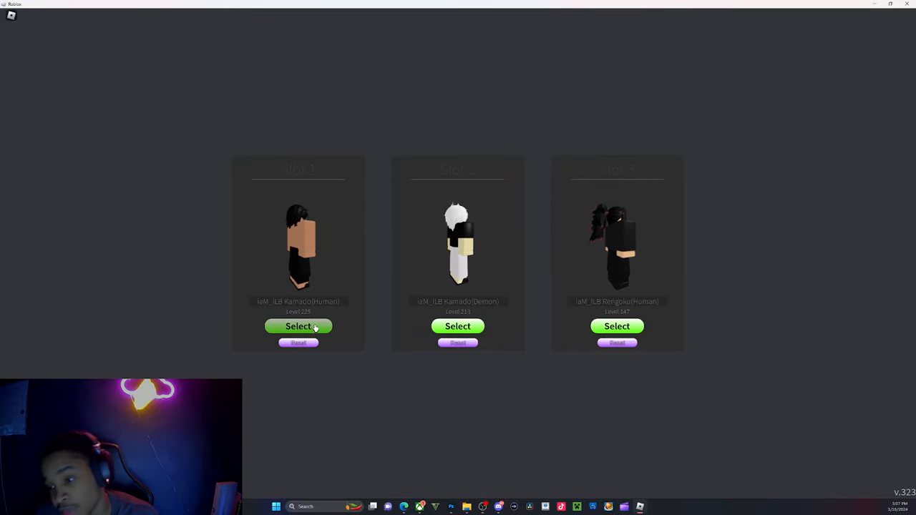
Step: Choose the first of the three character save slots to play
{"action": "left_click", "coordinate": [298, 326]}
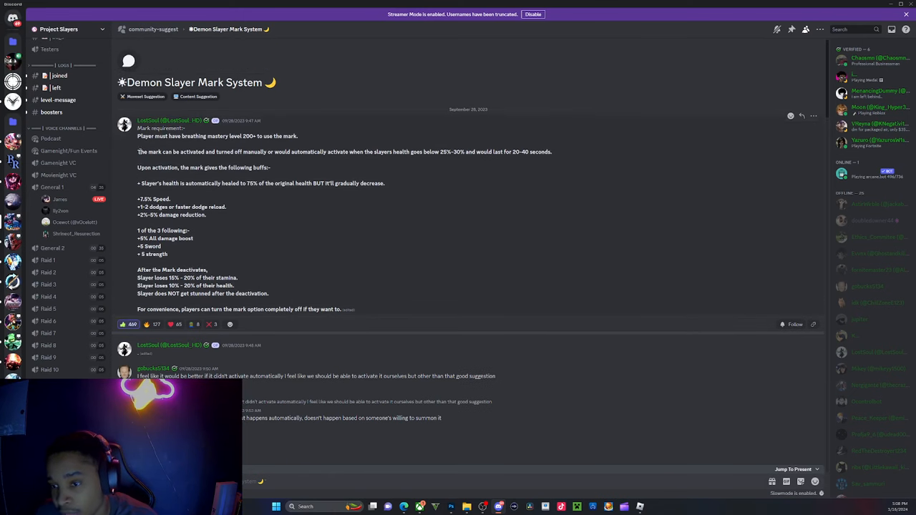
{"action": "mouse_move", "coordinate": [207, 152]}
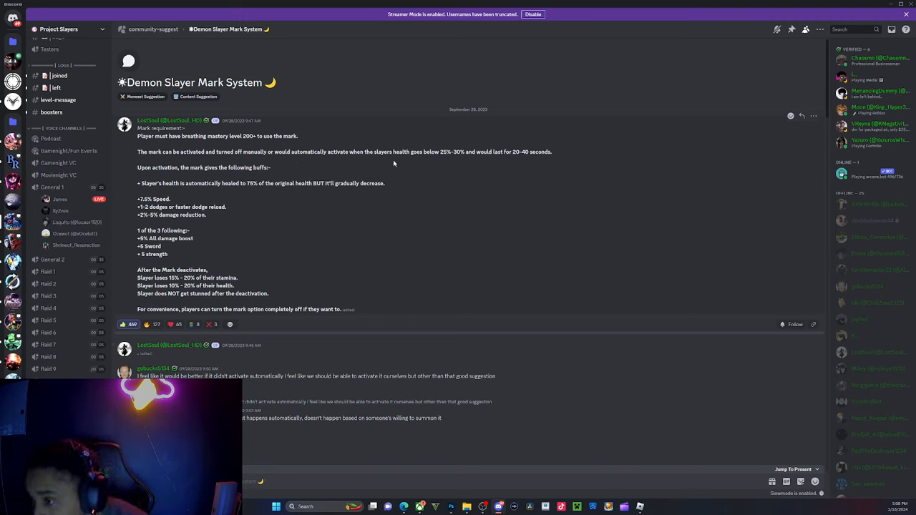
{"action": "mouse_move", "coordinate": [502, 160]}
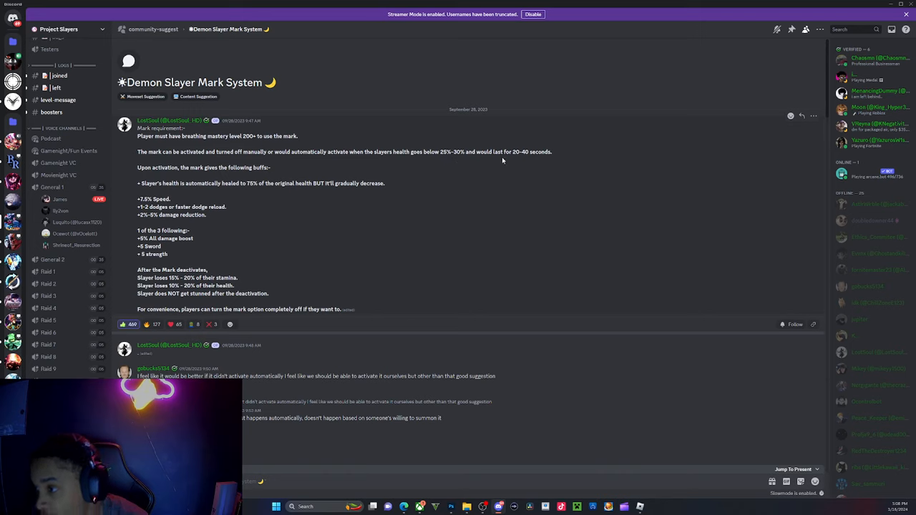
{"action": "mouse_move", "coordinate": [475, 150]}
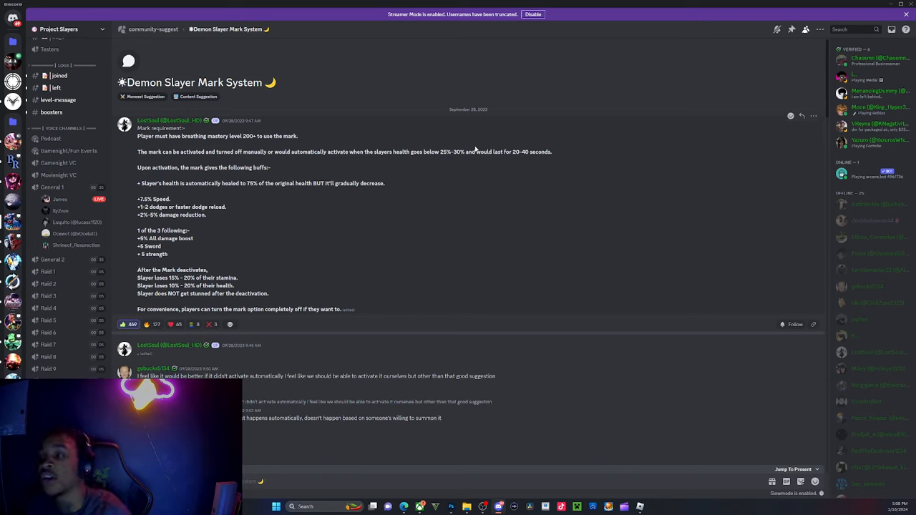
{"action": "mouse_move", "coordinate": [440, 179]}
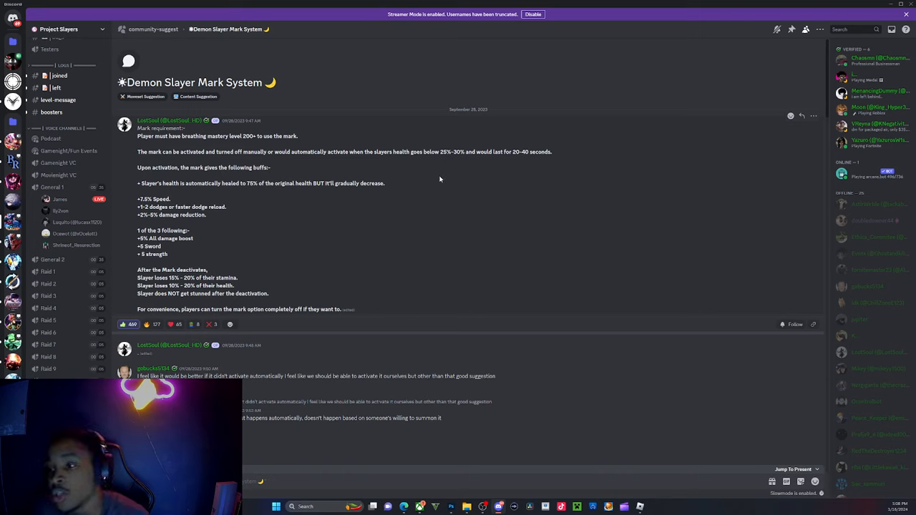
{"action": "mouse_move", "coordinate": [491, 166]}
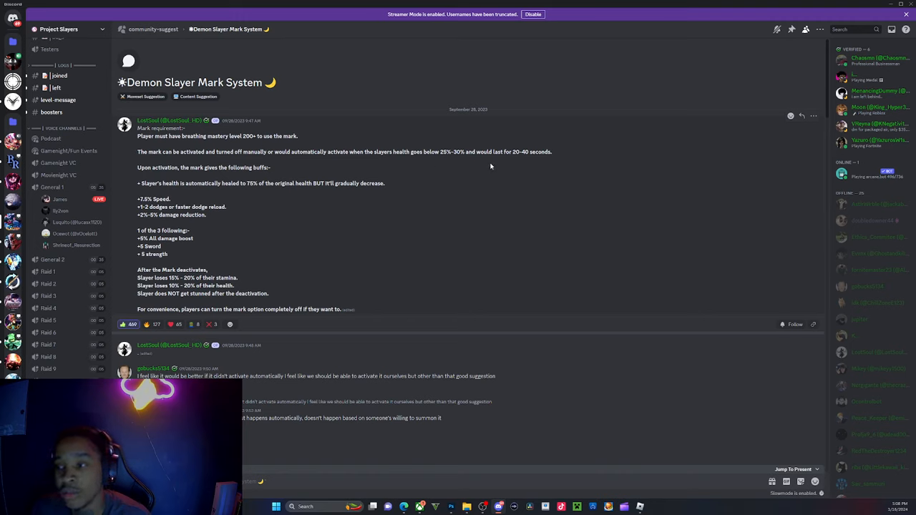
{"action": "mouse_move", "coordinate": [527, 160]}
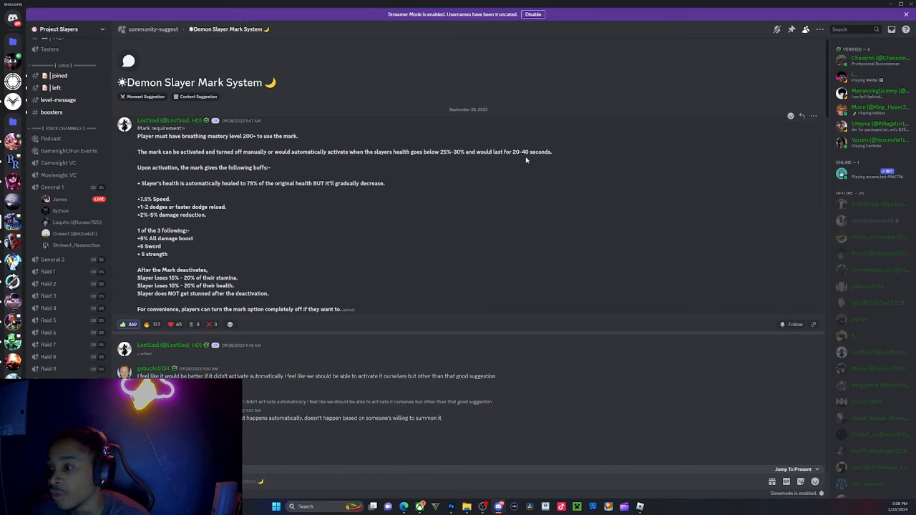
{"action": "mouse_move", "coordinate": [576, 170]}
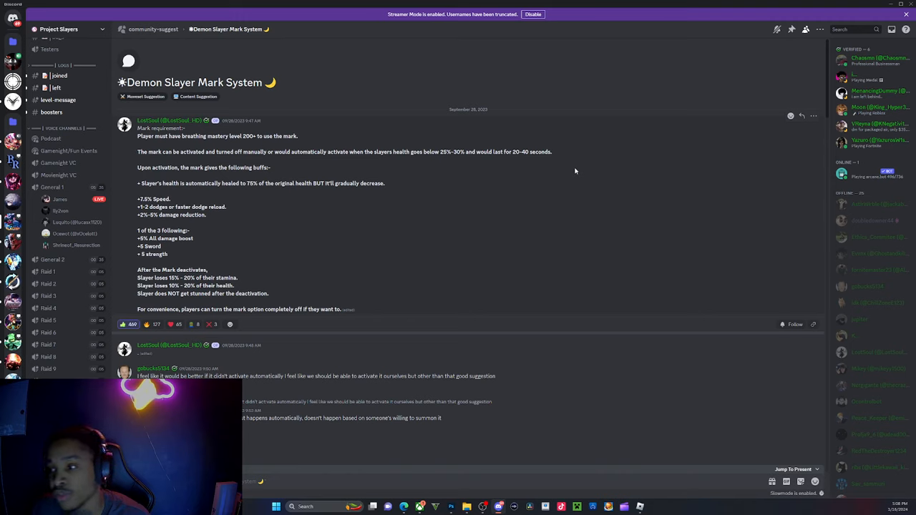
{"action": "mouse_move", "coordinate": [440, 138]}
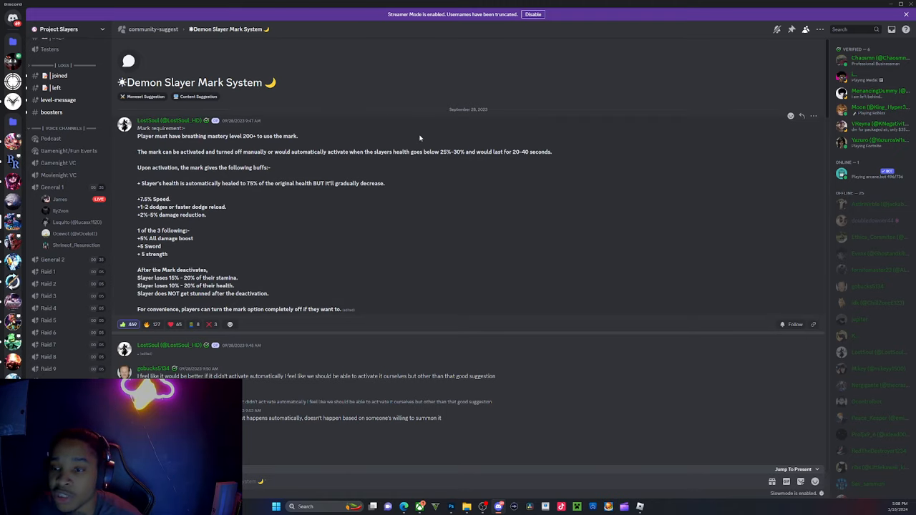
{"action": "mouse_move", "coordinate": [509, 166]}
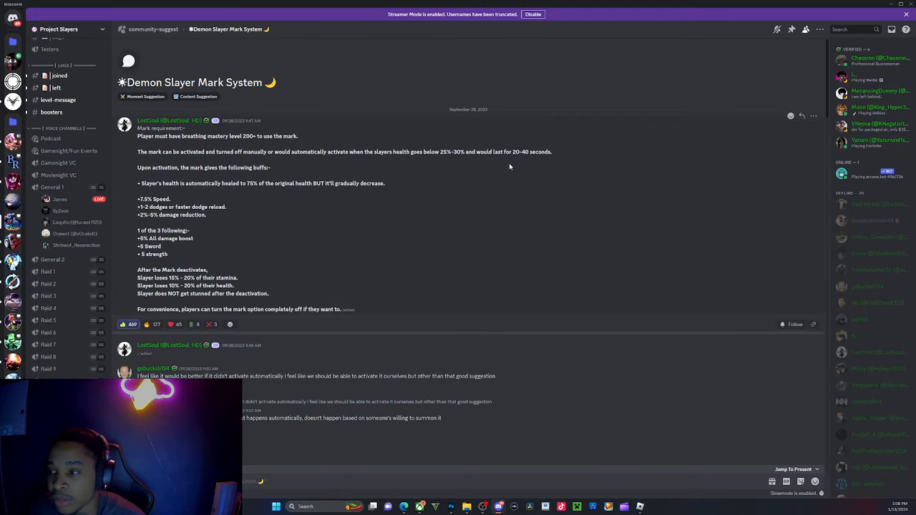
{"action": "mouse_move", "coordinate": [472, 162]}
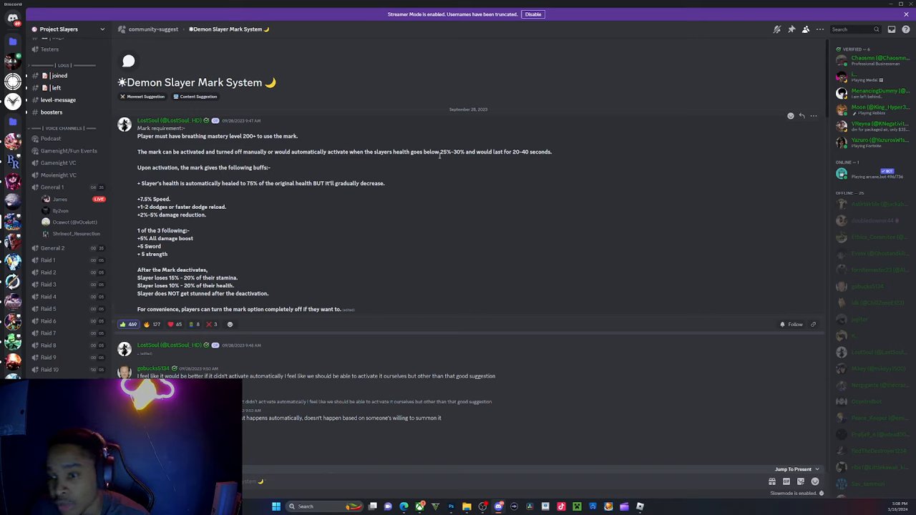
{"action": "mouse_move", "coordinate": [250, 169]}
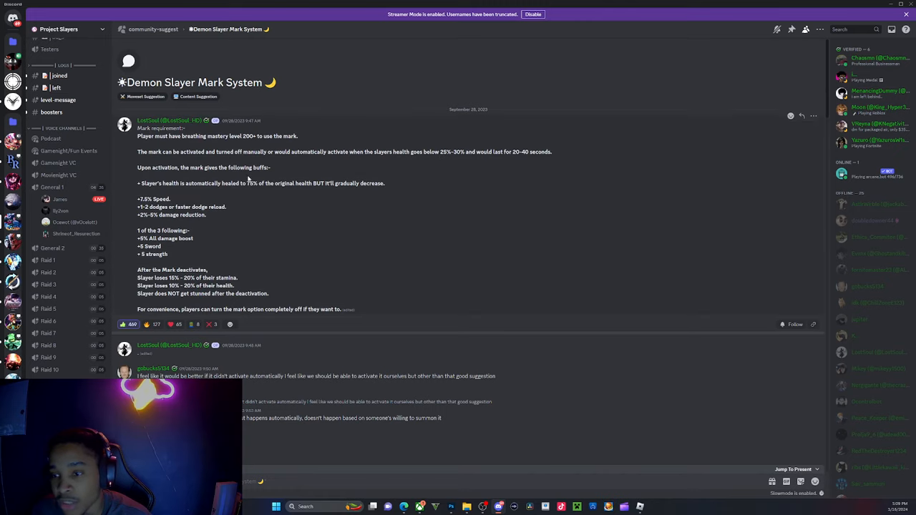
{"action": "mouse_move", "coordinate": [174, 194]}
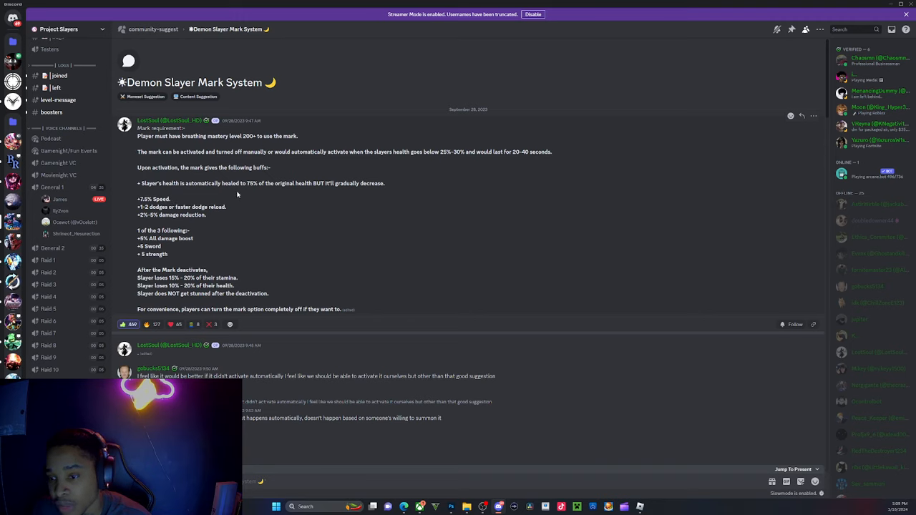
{"action": "mouse_move", "coordinate": [279, 192]}
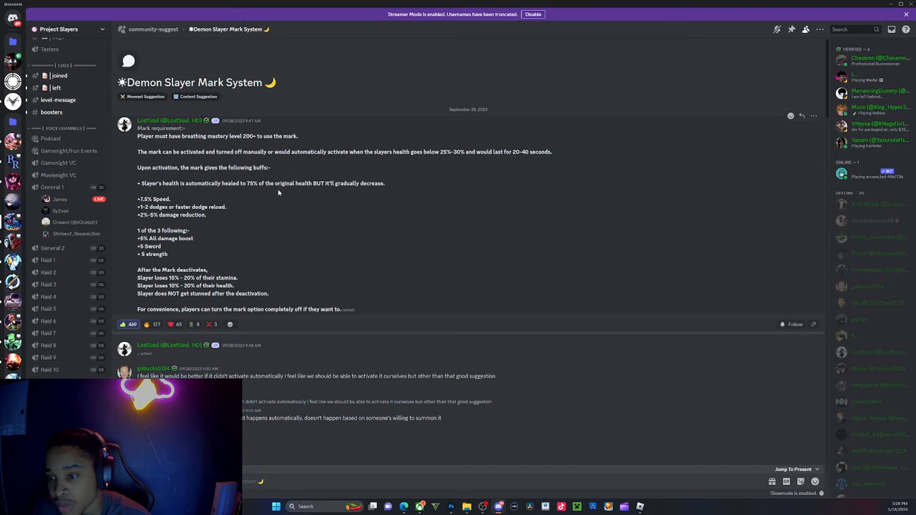
{"action": "mouse_move", "coordinate": [315, 195]}
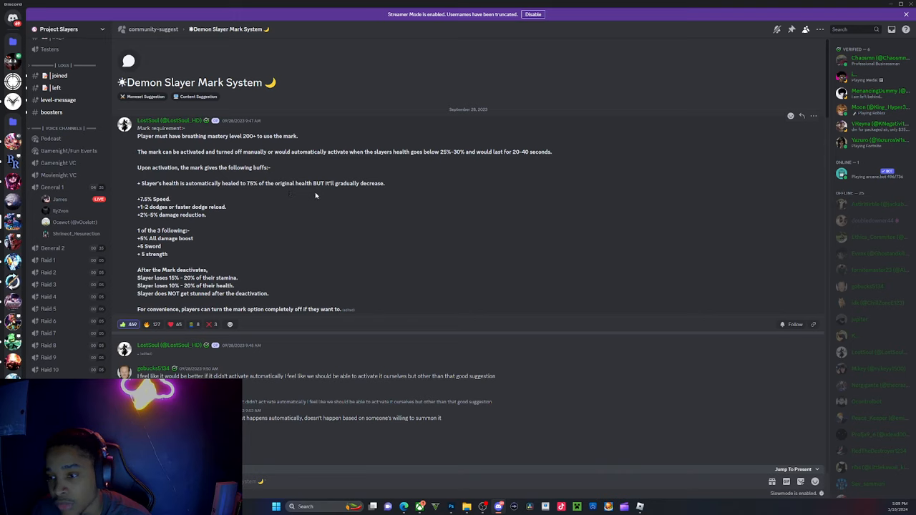
{"action": "mouse_move", "coordinate": [346, 195]}
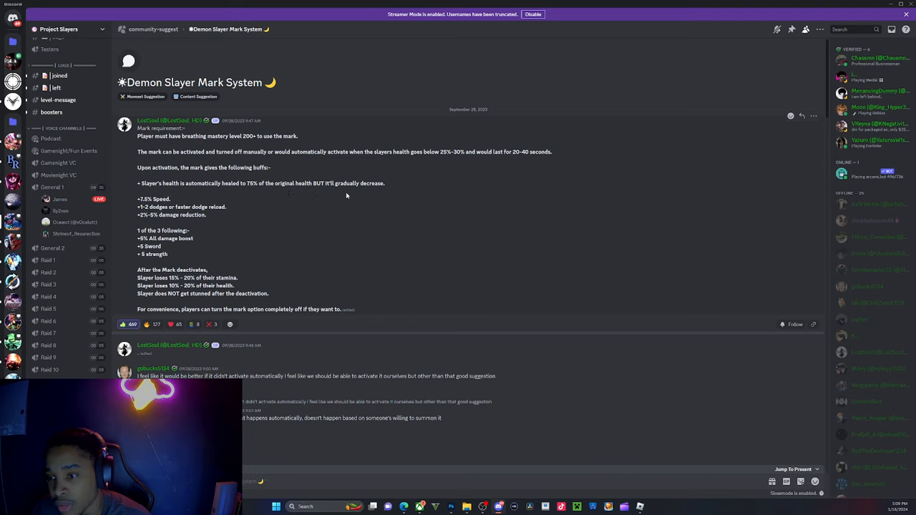
{"action": "mouse_move", "coordinate": [279, 180]}
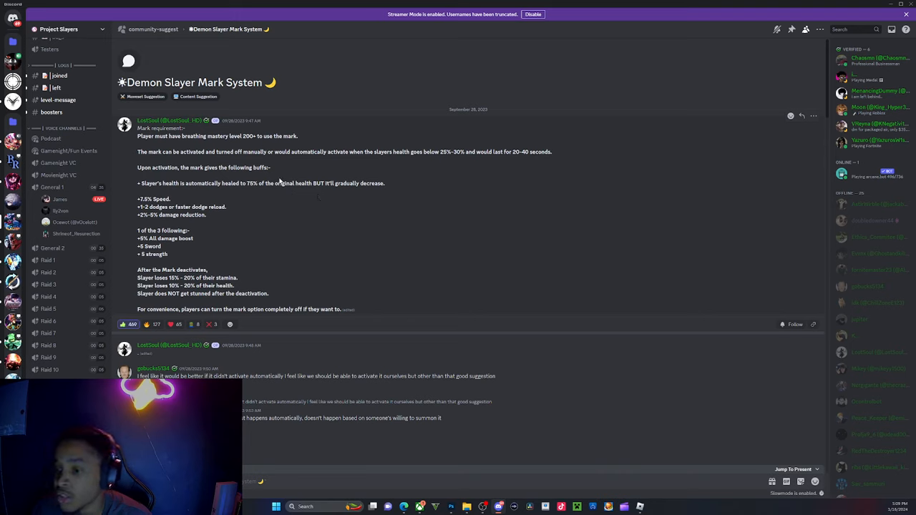
{"action": "mouse_move", "coordinate": [269, 149]}
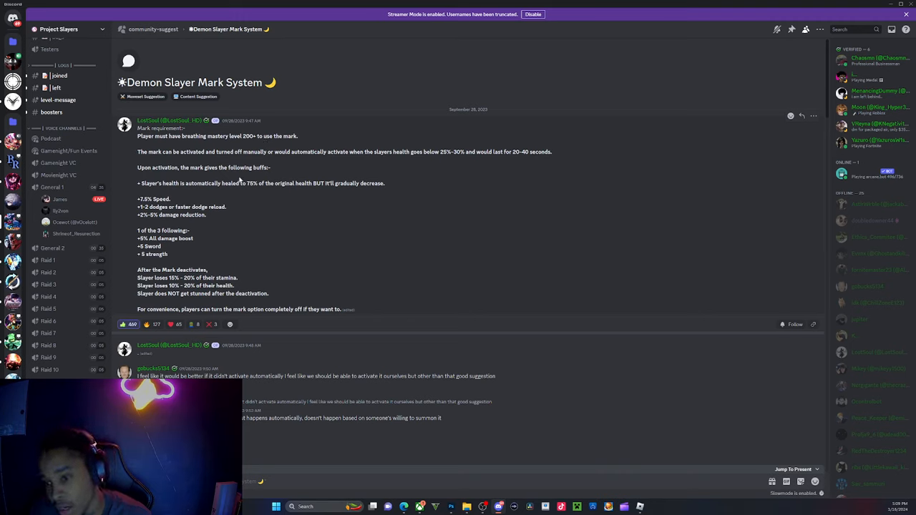
{"action": "mouse_move", "coordinate": [183, 215]}
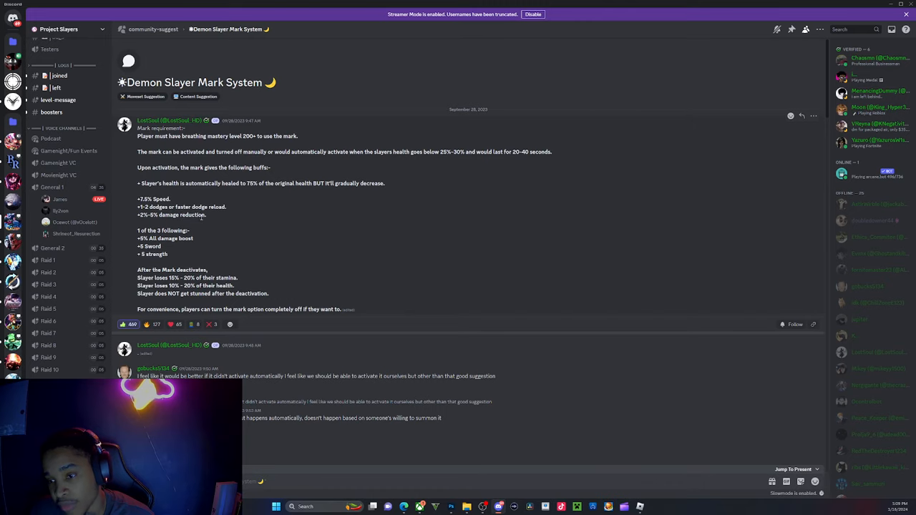
{"action": "mouse_move", "coordinate": [50, 137]}
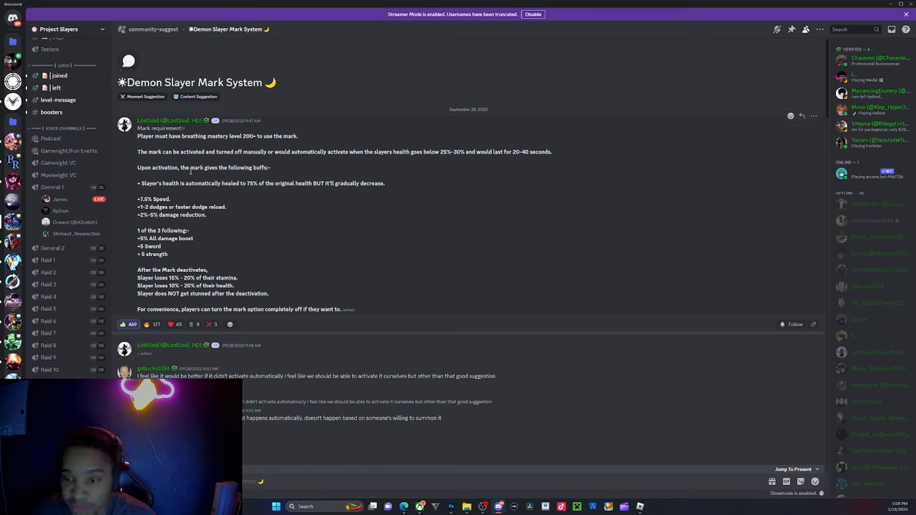
{"action": "mouse_move", "coordinate": [201, 192]}
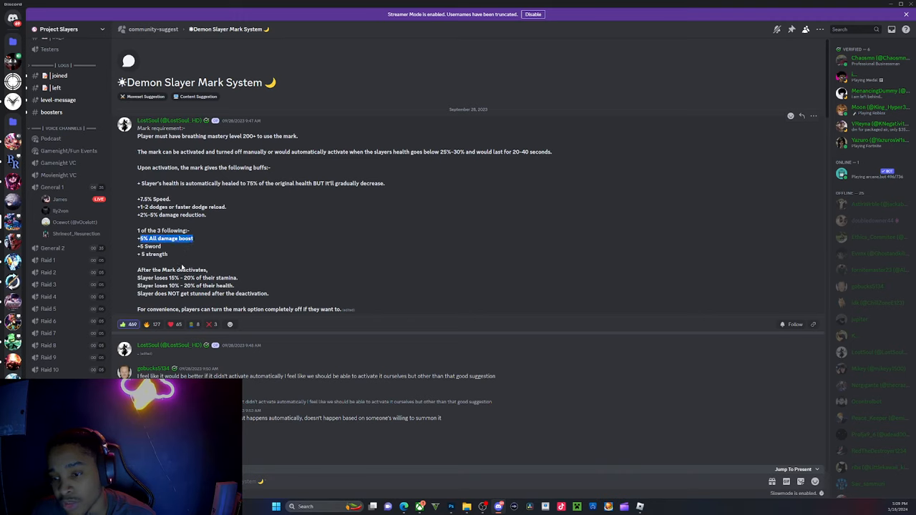
{"action": "mouse_move", "coordinate": [240, 246]}
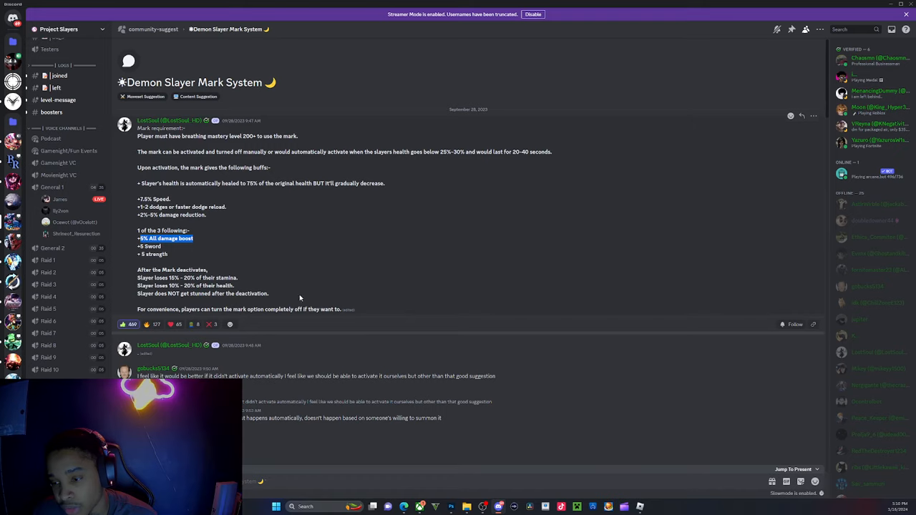
{"action": "mouse_move", "coordinate": [203, 268]}
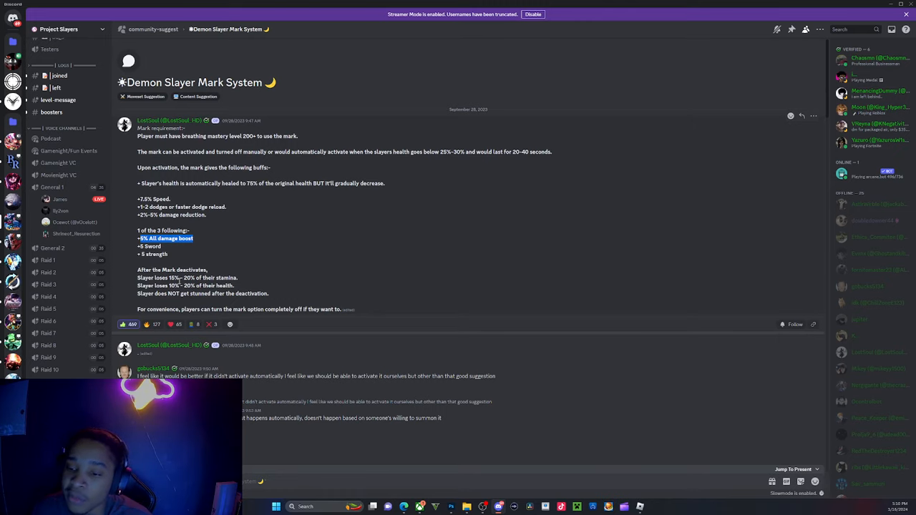
{"action": "mouse_move", "coordinate": [580, 361]}
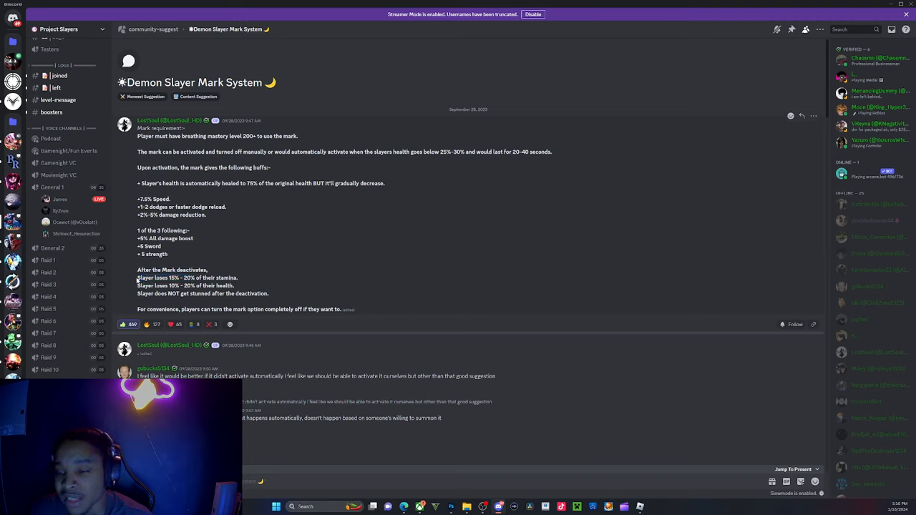
Step: Select the 'Slayer loses 10%-20% of their stamina/health' lines in the post
{"action": "left_click_drag", "start_coordinate": [138, 278], "coordinate": [239, 286]}
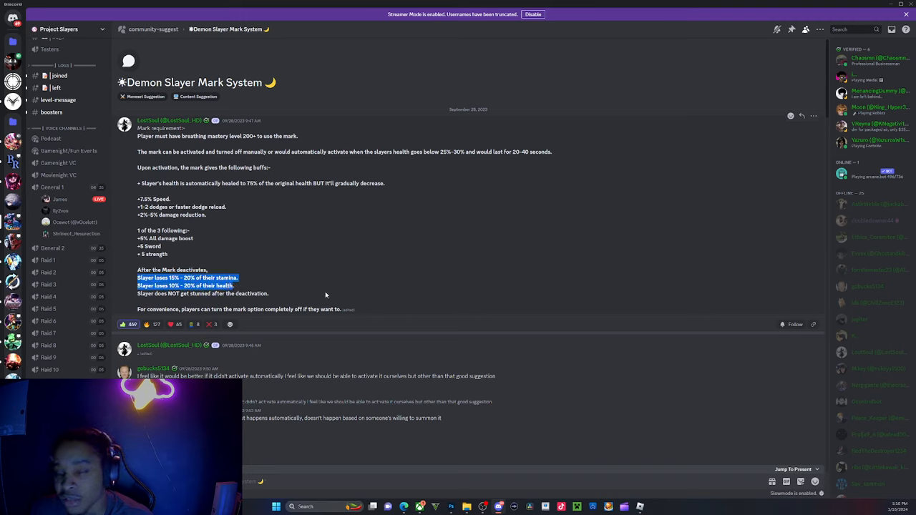
{"action": "mouse_move", "coordinate": [395, 305]}
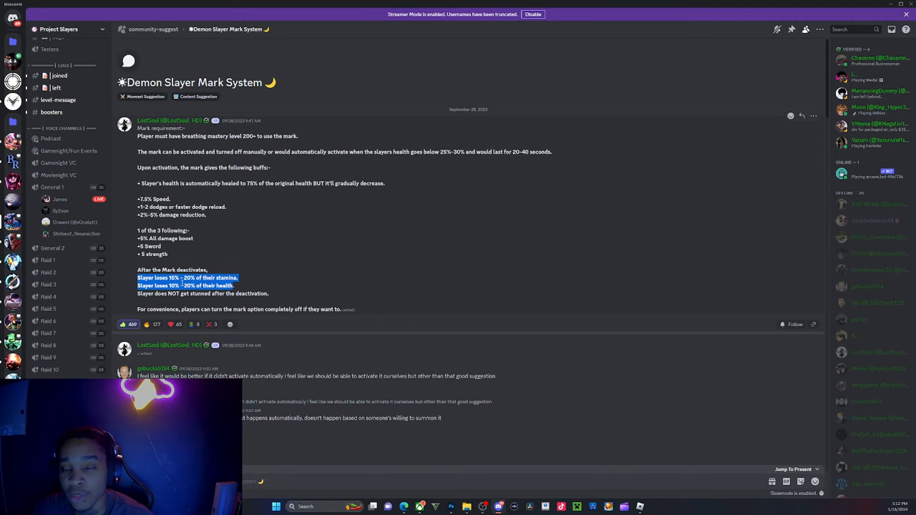
{"action": "mouse_move", "coordinate": [217, 239]}
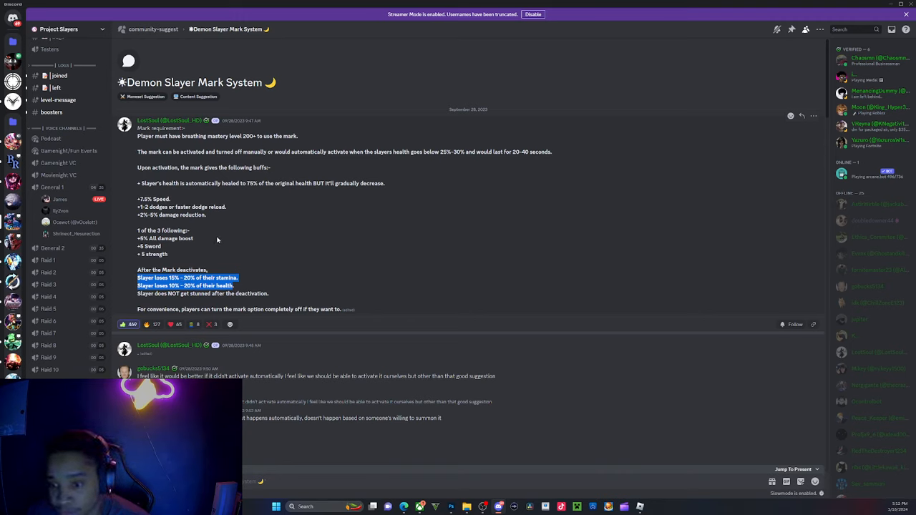
{"action": "mouse_move", "coordinate": [196, 259]}
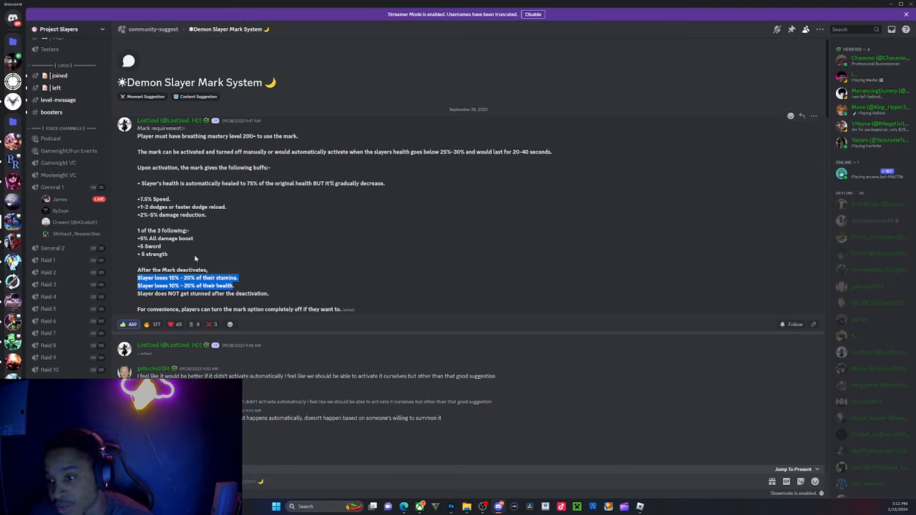
{"action": "mouse_move", "coordinate": [192, 255]}
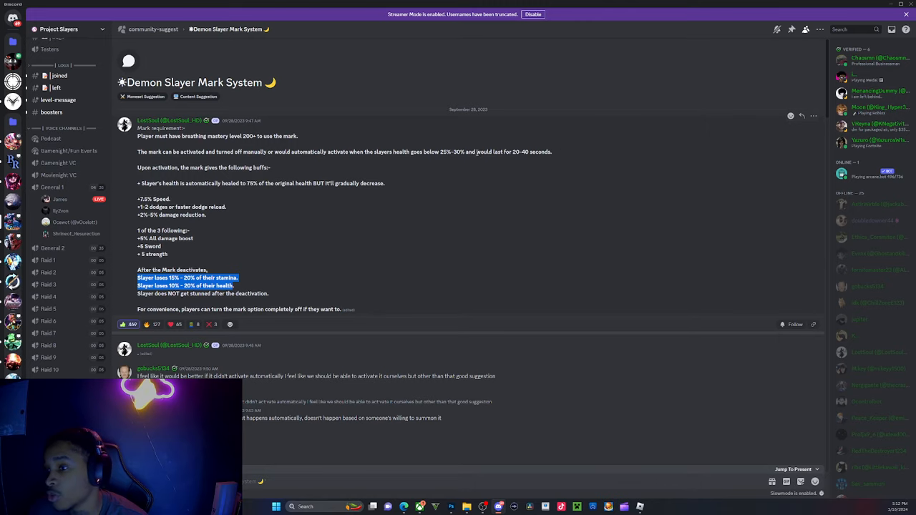
{"action": "mouse_move", "coordinate": [284, 106]}
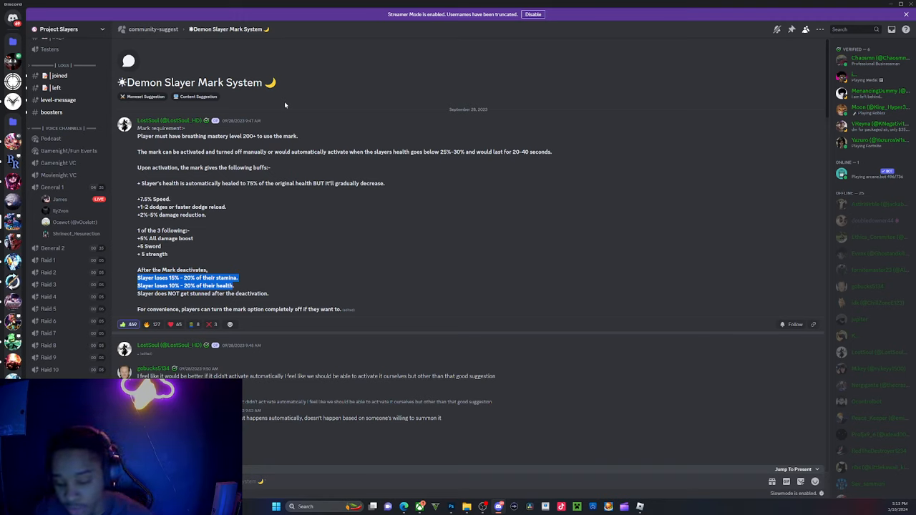
{"action": "left_click", "coordinate": [146, 324]}
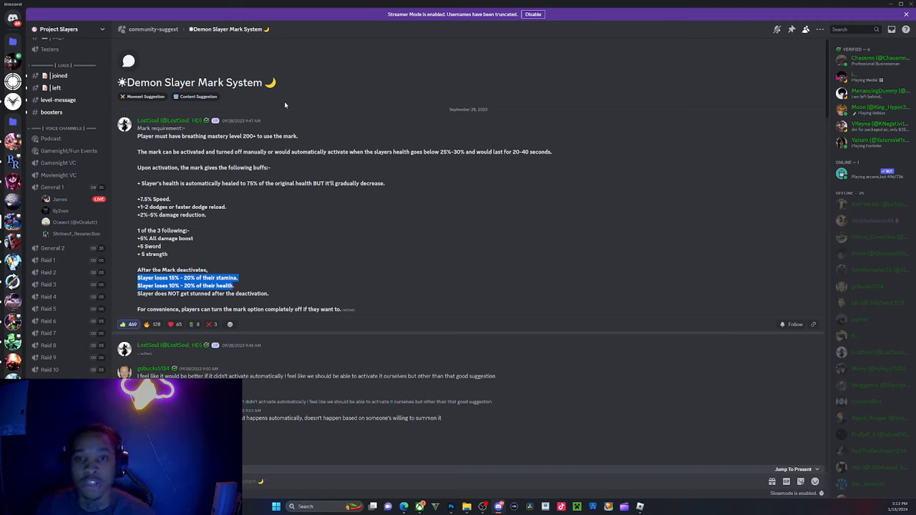
{"action": "left_click", "coordinate": [178, 324]}
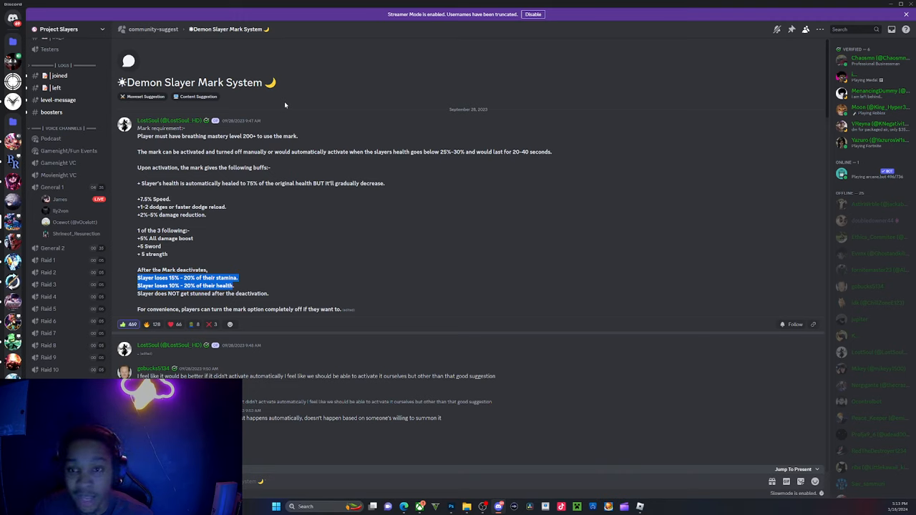
{"action": "mouse_move", "coordinate": [272, 11]}
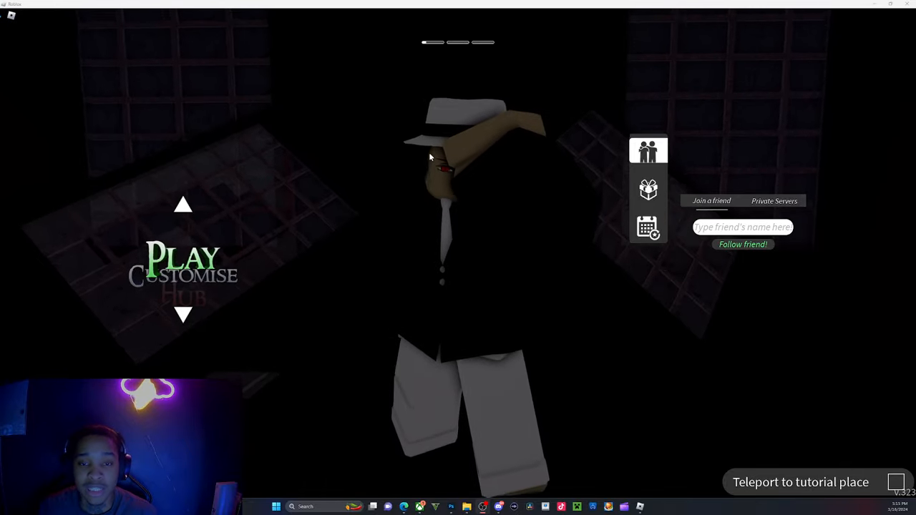
{"action": "mouse_move", "coordinate": [429, 156]}
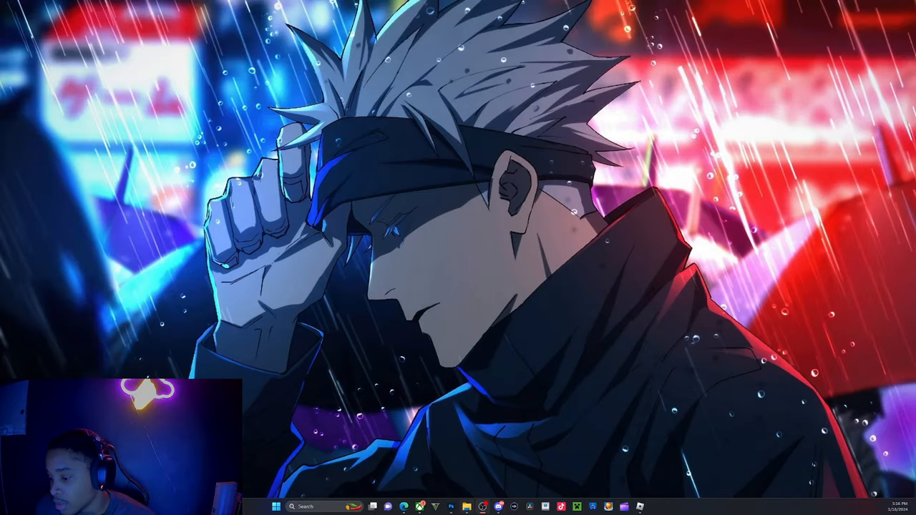
Step: Restore the Discord window from the taskbar, showing the Mark System post again
{"action": "left_click", "coordinate": [487, 507]}
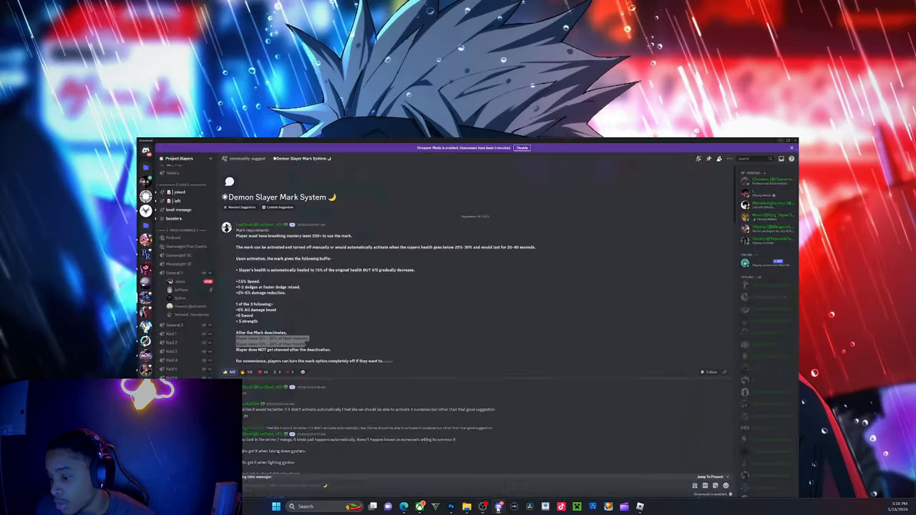
Step: Switch to the CBT's CAN'T BE TAMED server and browse its channel list to the welcome channel
{"action": "left_click", "coordinate": [785, 140]}
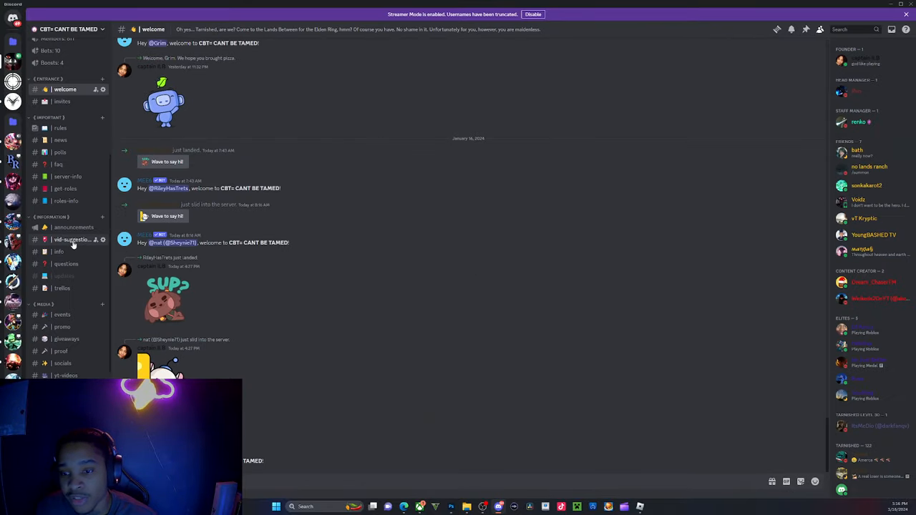
{"action": "mouse_move", "coordinate": [65, 201]}
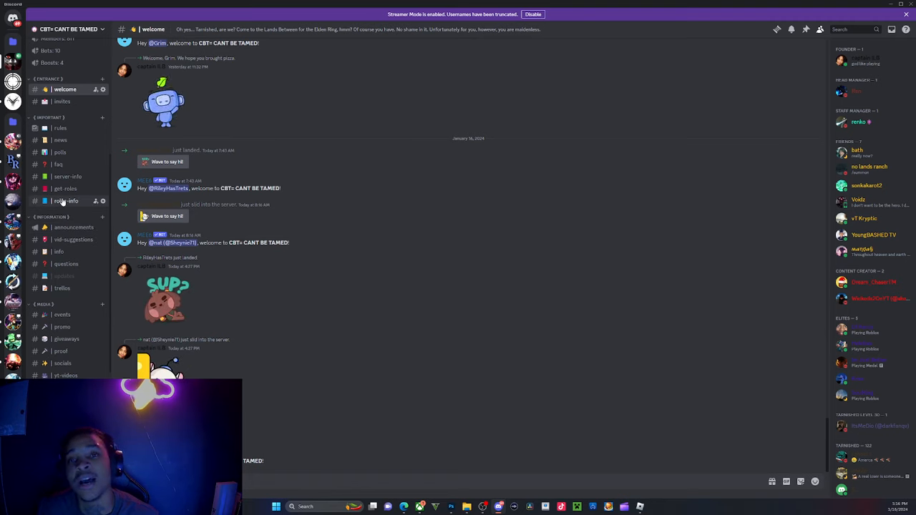
{"action": "mouse_move", "coordinate": [70, 239]}
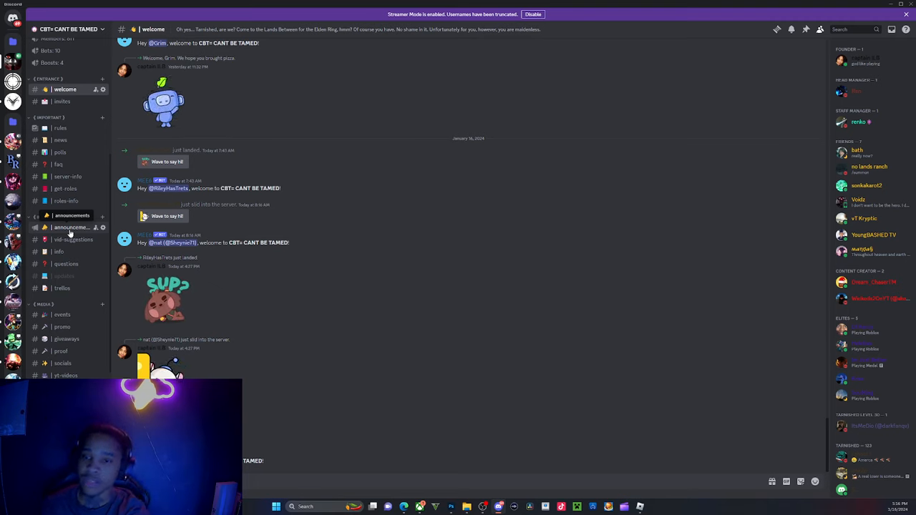
{"action": "scroll", "scroll_direction": "up", "scroll_amount": 3}
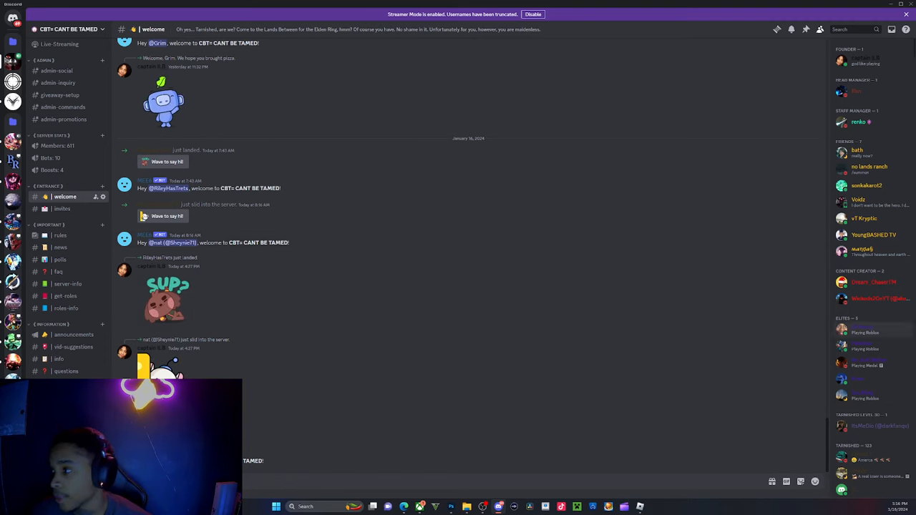
{"action": "scroll", "scroll_direction": "down", "scroll_amount": 3}
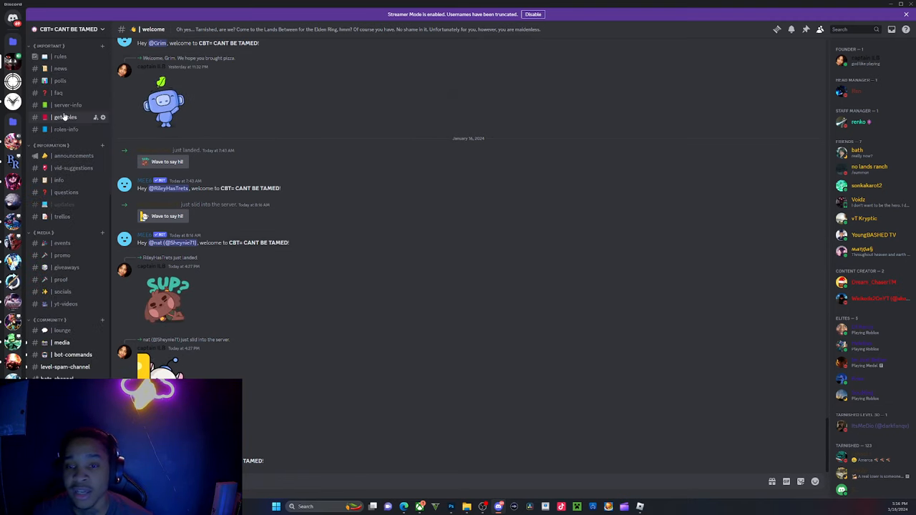